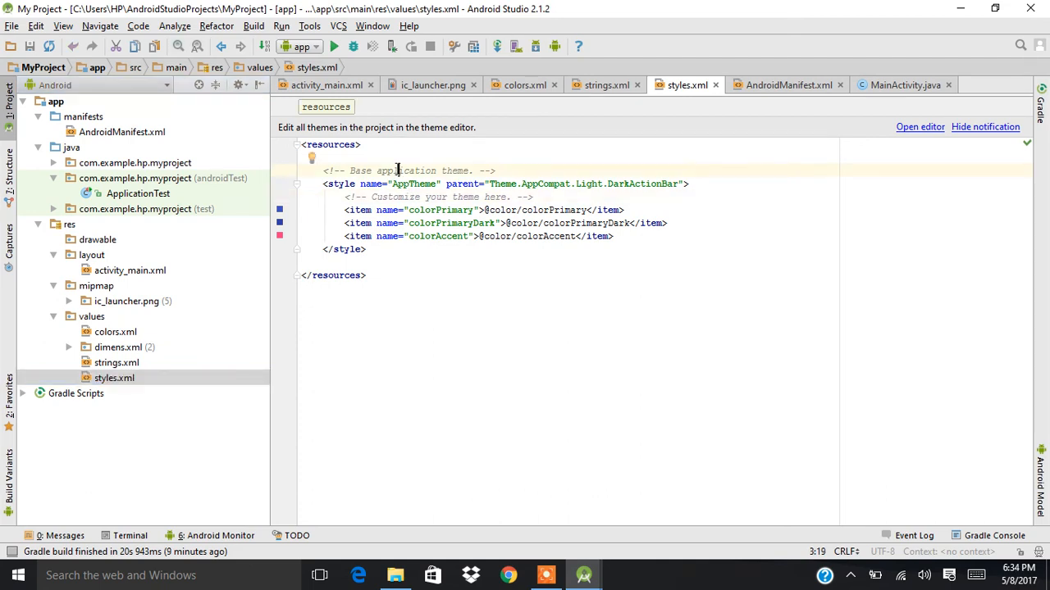
mouse_move(639, 108)
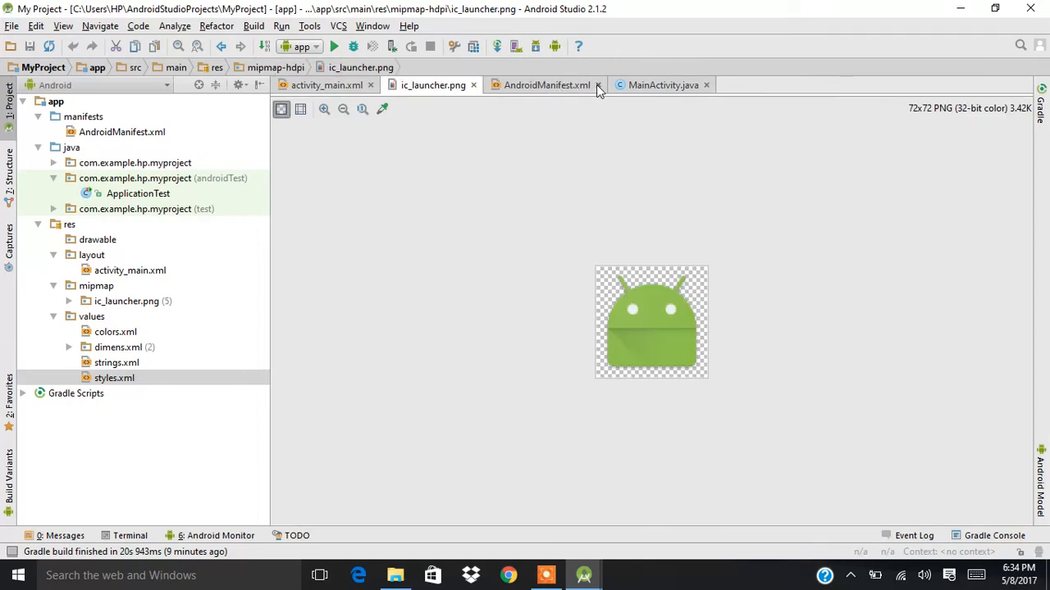
Close the manifest tab and maximize the activity_main.xml editor to fill the window
left_click(598, 86)
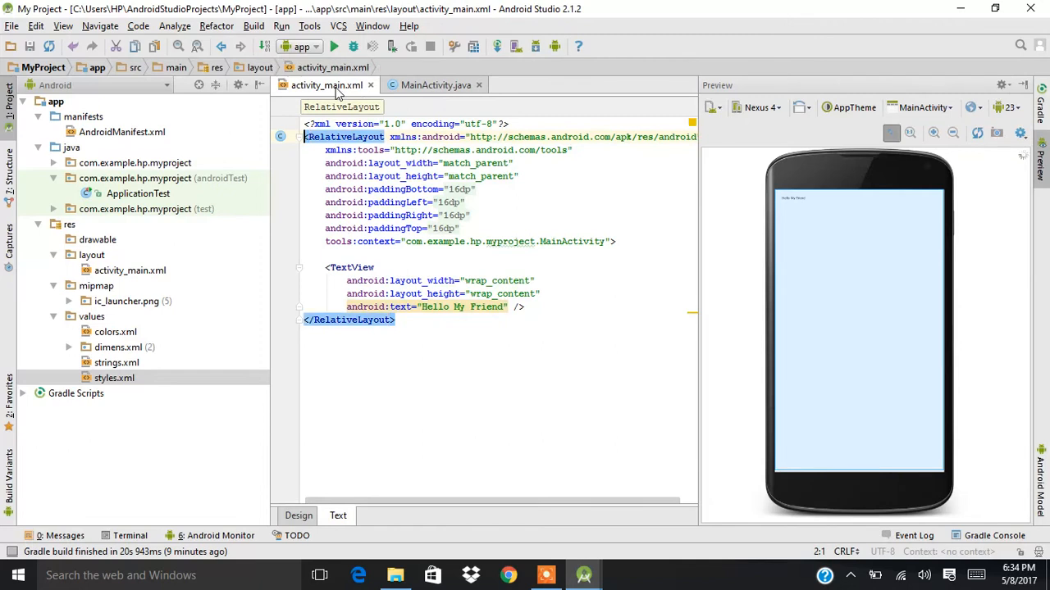
left_click(376, 267)
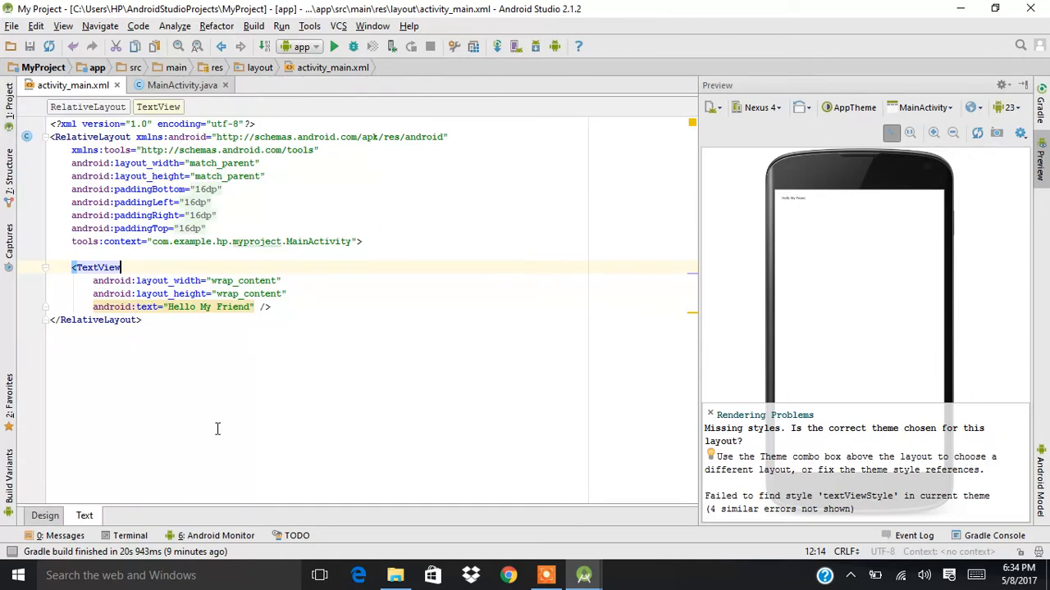
Switch to Design view and place a Button below the greeting on the phone preview
left_click(44, 515)
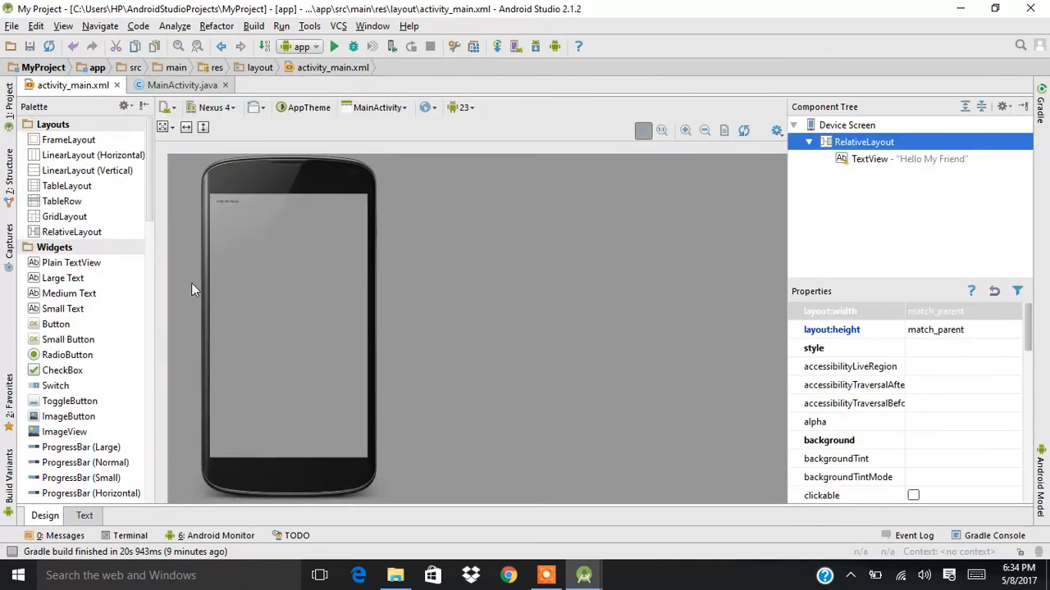
left_click(69, 139)
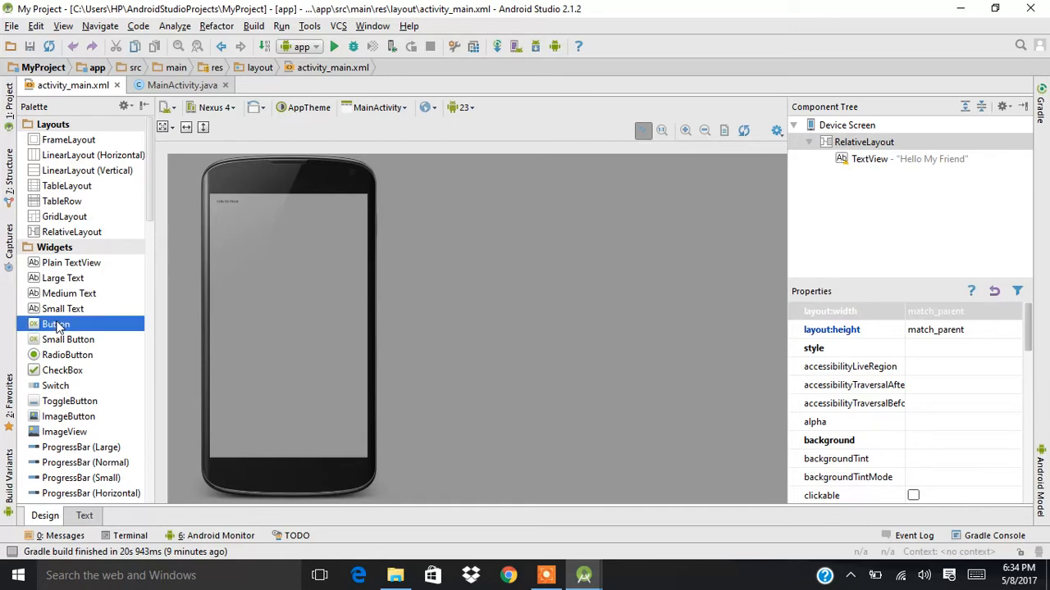
left_click_drag(56, 325, 289, 266)
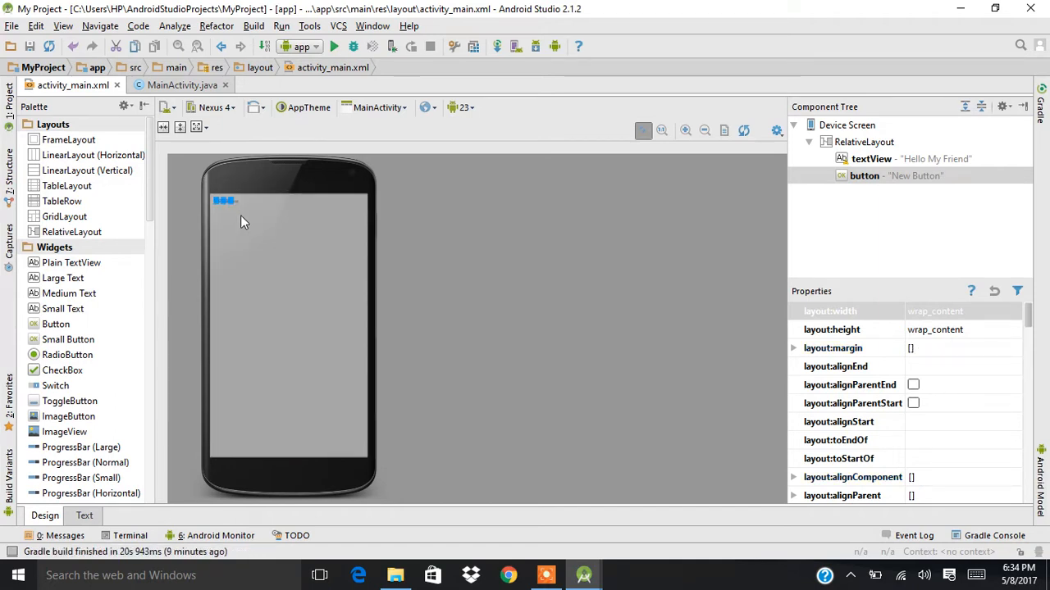
left_click_drag(226, 200, 289, 265)
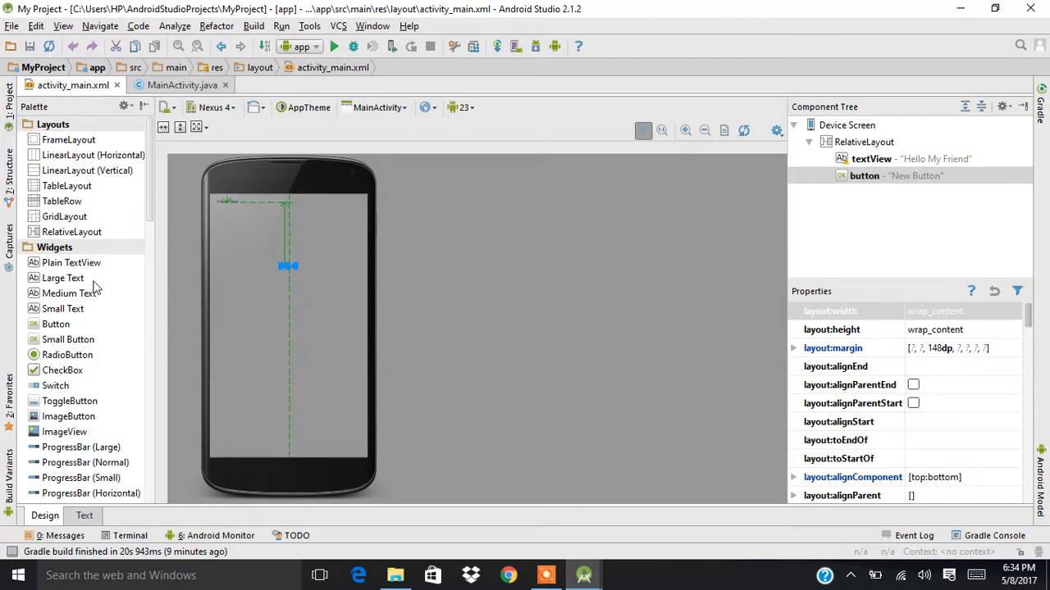
Add a RadioButton below the button and a Large Text beside it
left_click(67, 354)
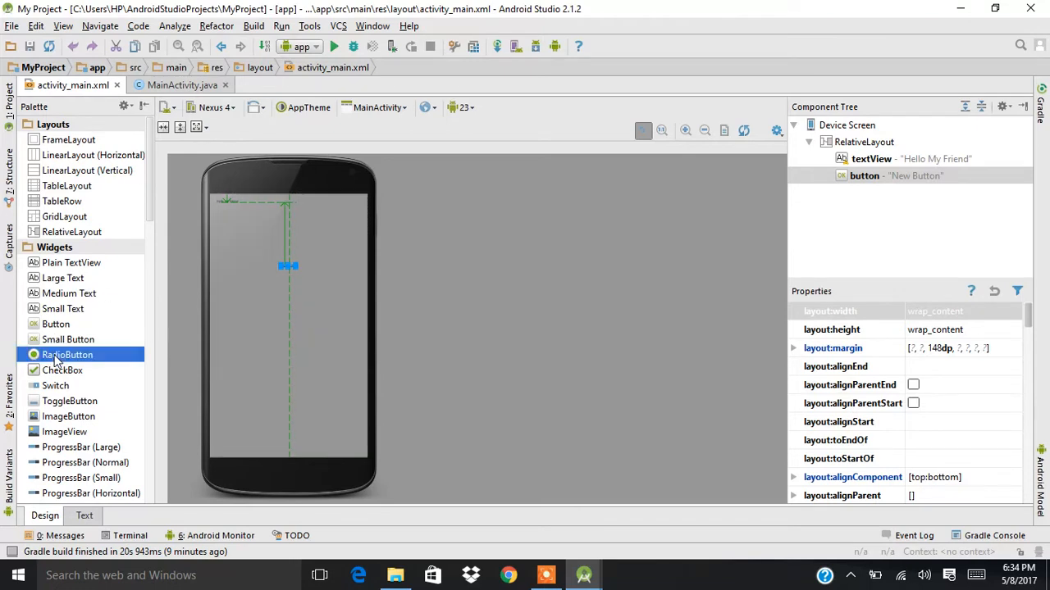
left_click_drag(67, 354, 282, 295)
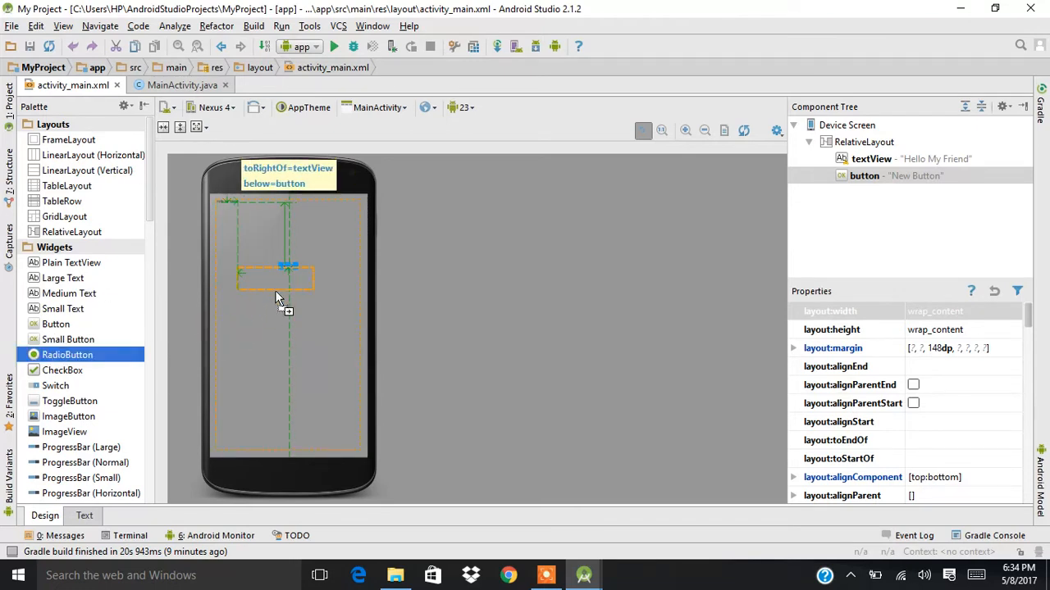
left_click_drag(67, 354, 276, 271)
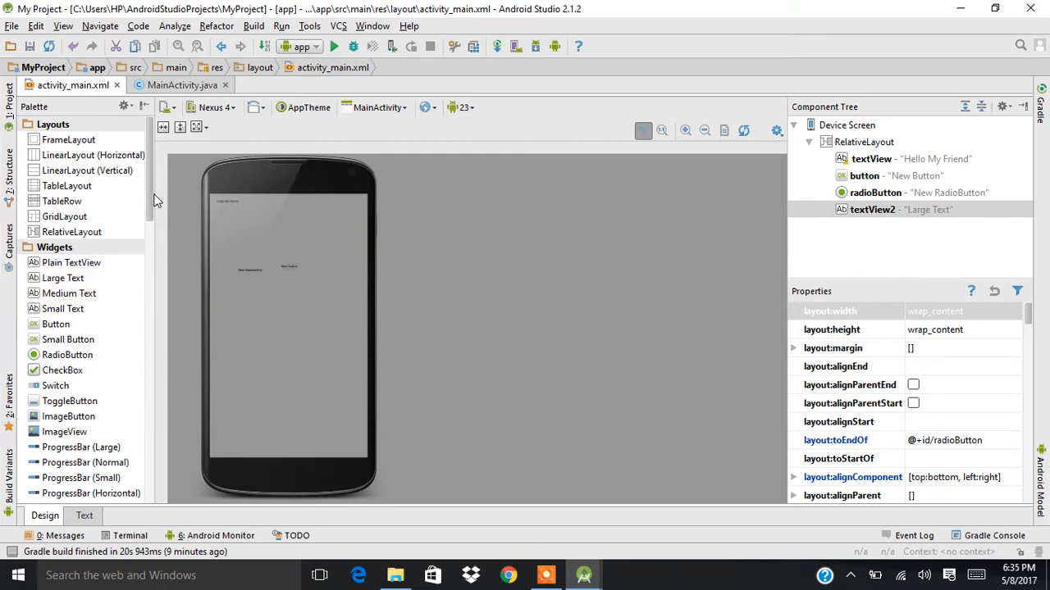
scroll("down", 3)
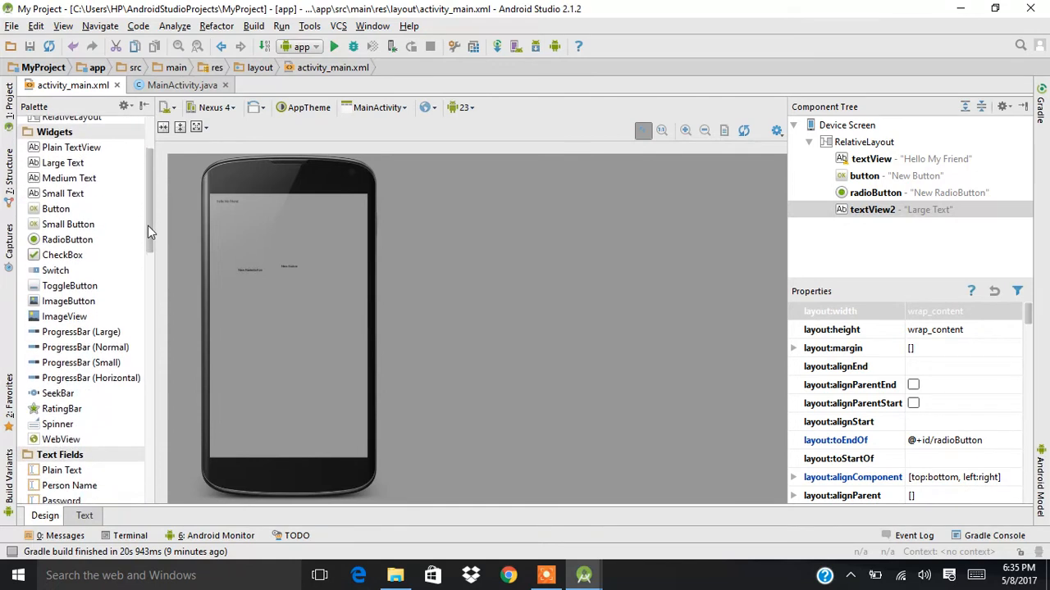
scroll("down", 3)
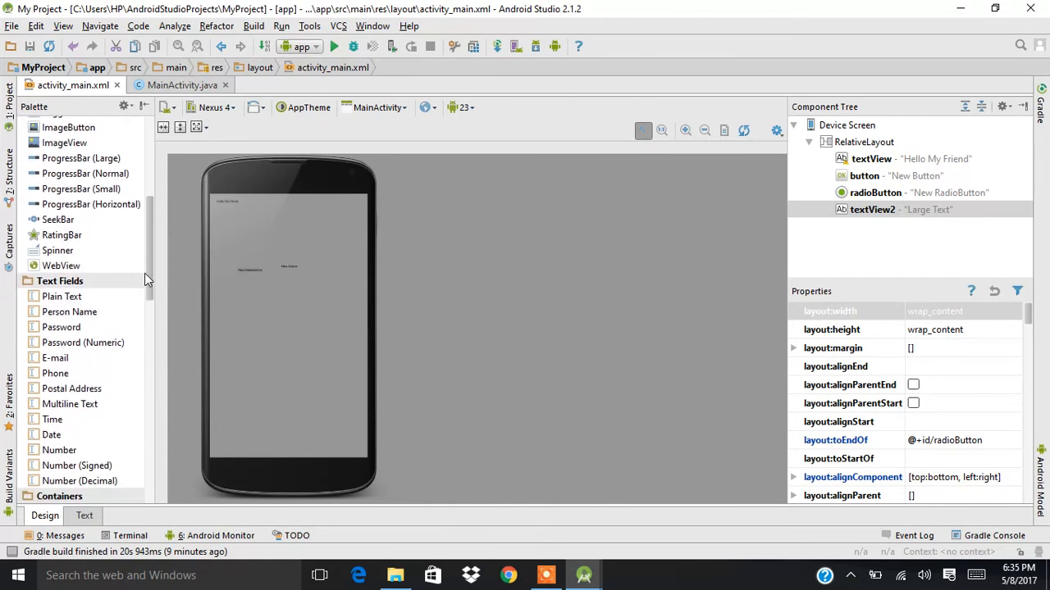
scroll("down", 3)
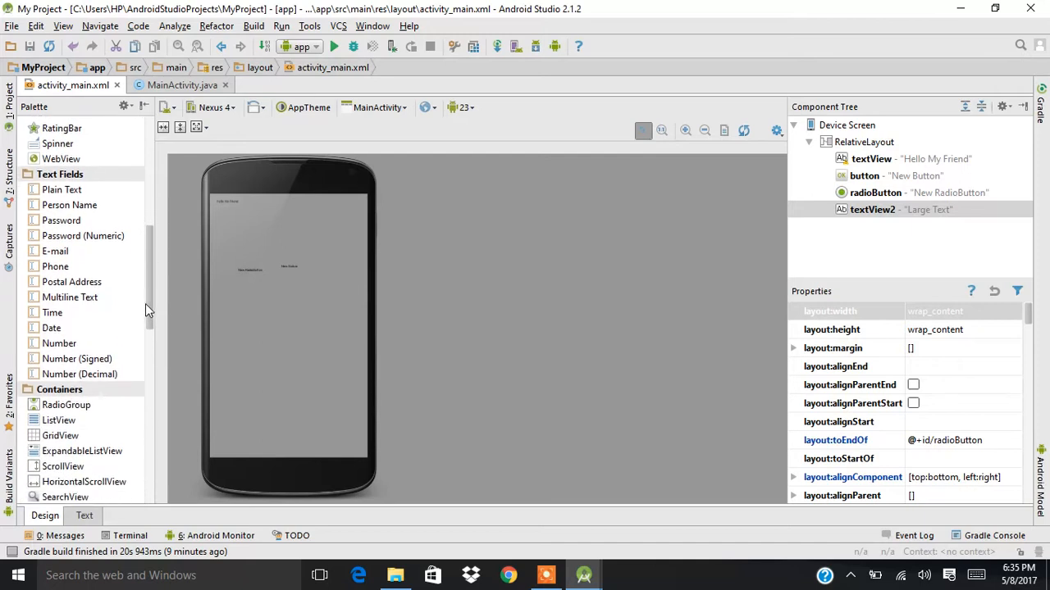
scroll("down", 3)
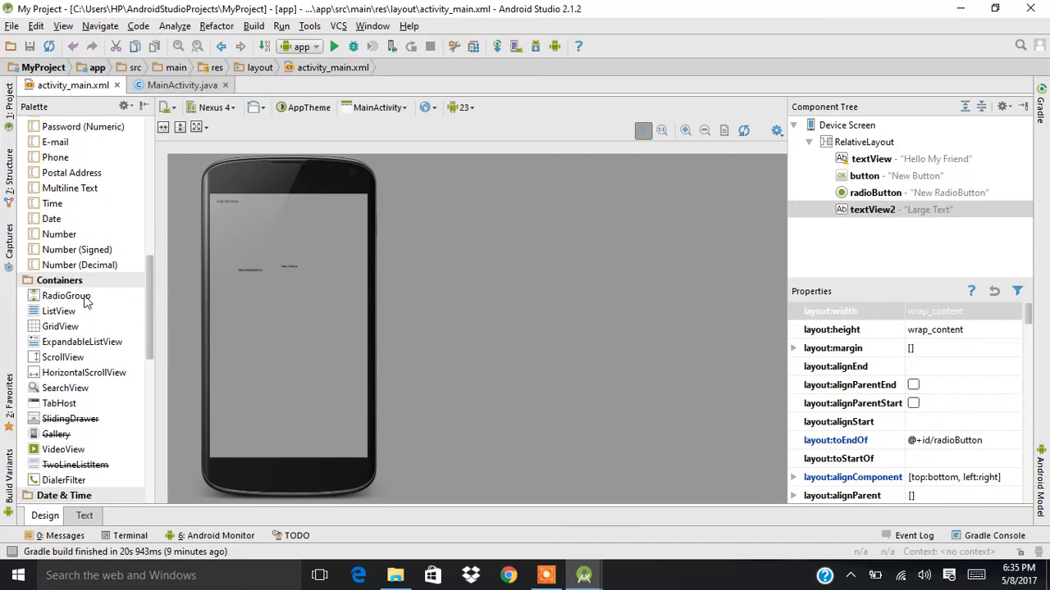
mouse_move(341, 335)
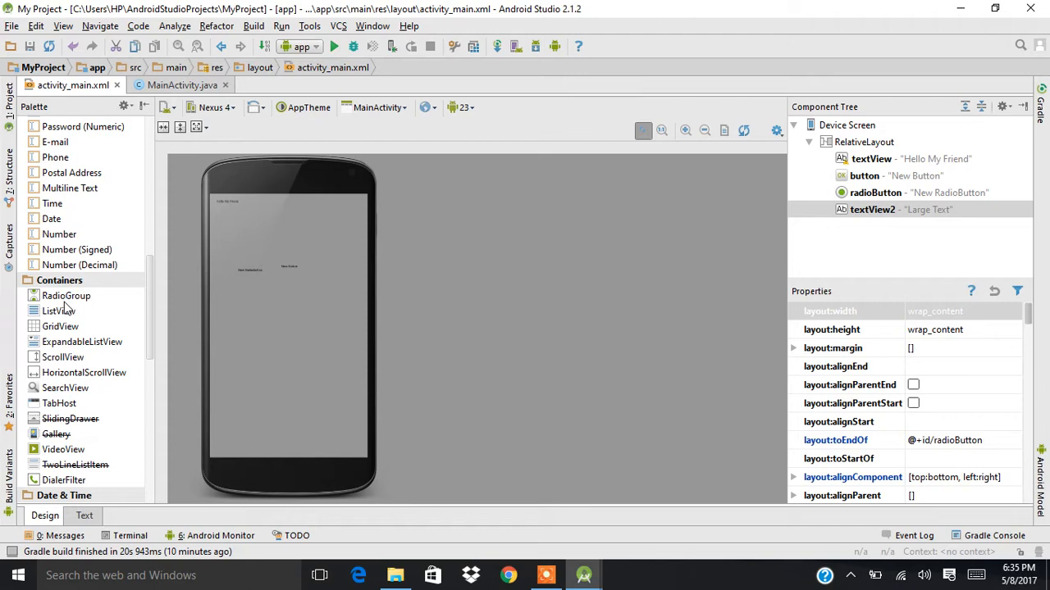
mouse_move(59, 312)
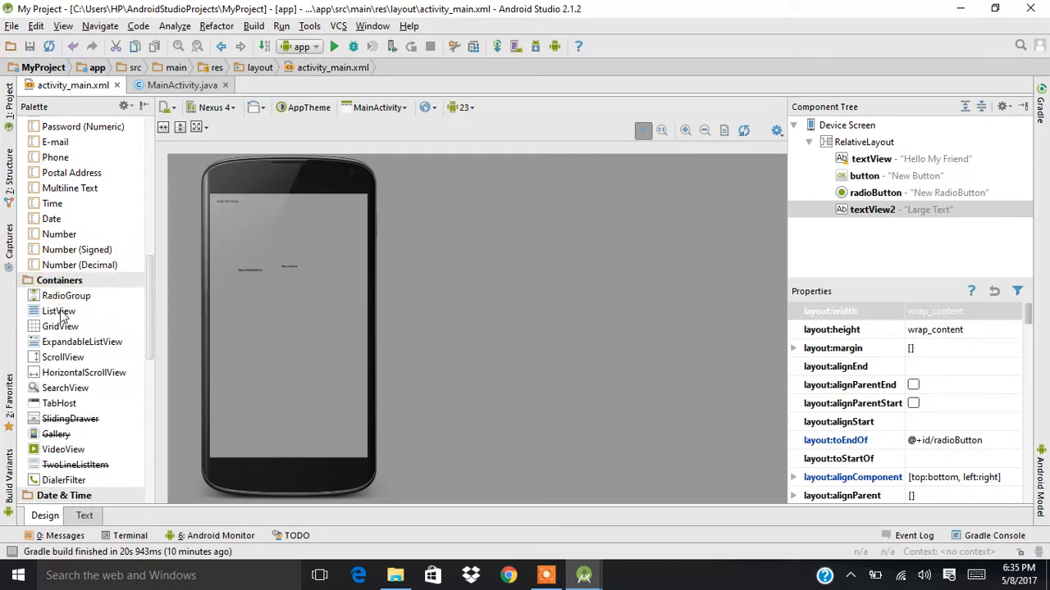
mouse_move(59, 326)
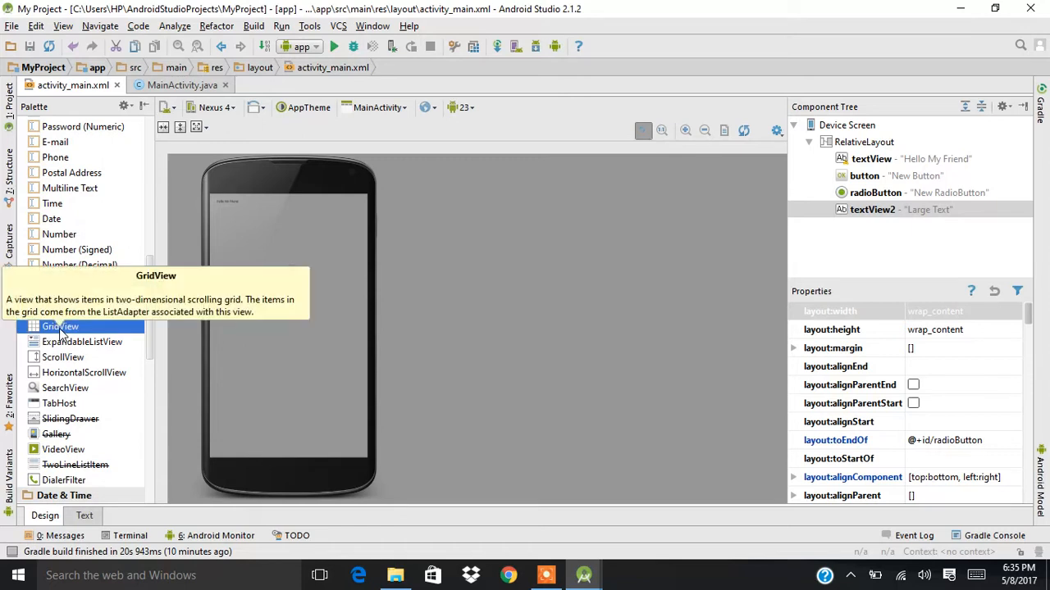
Drop a GridView from the Containers palette onto the device preview
left_click_drag(59, 327, 310, 326)
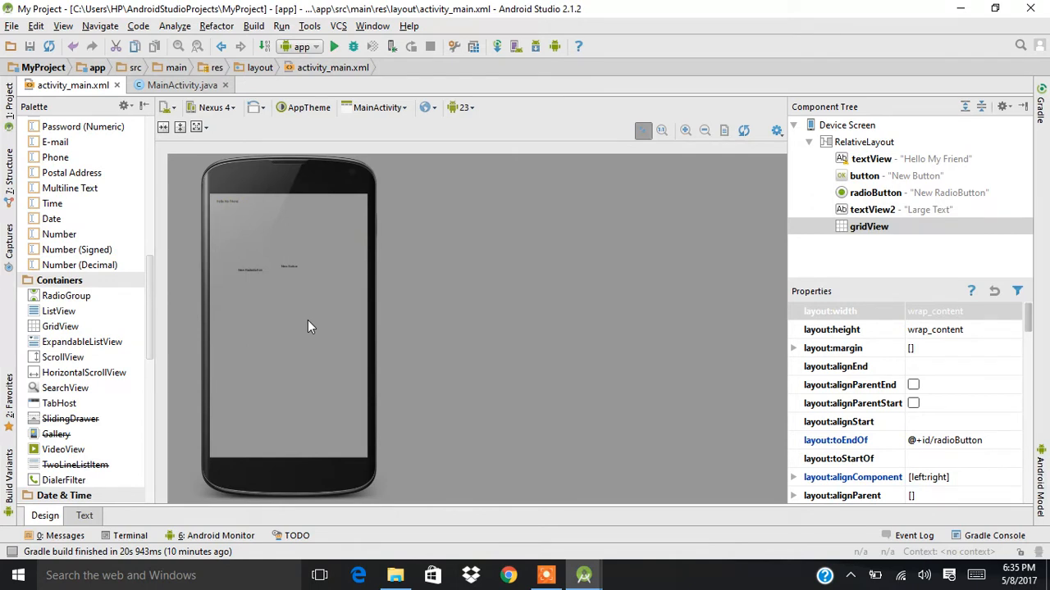
mouse_move(302, 324)
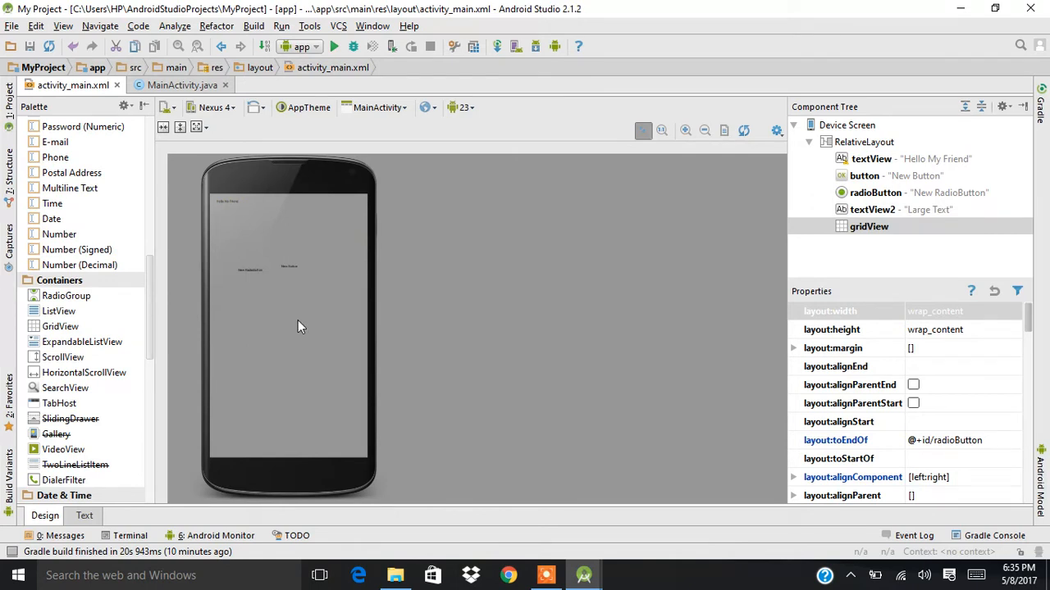
mouse_move(74, 364)
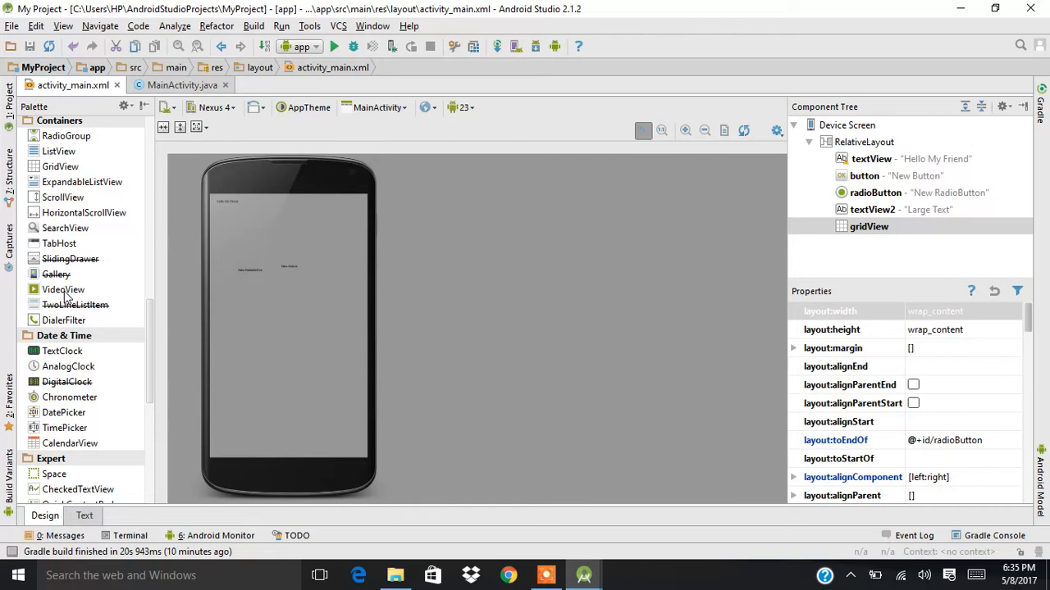
mouse_move(85, 296)
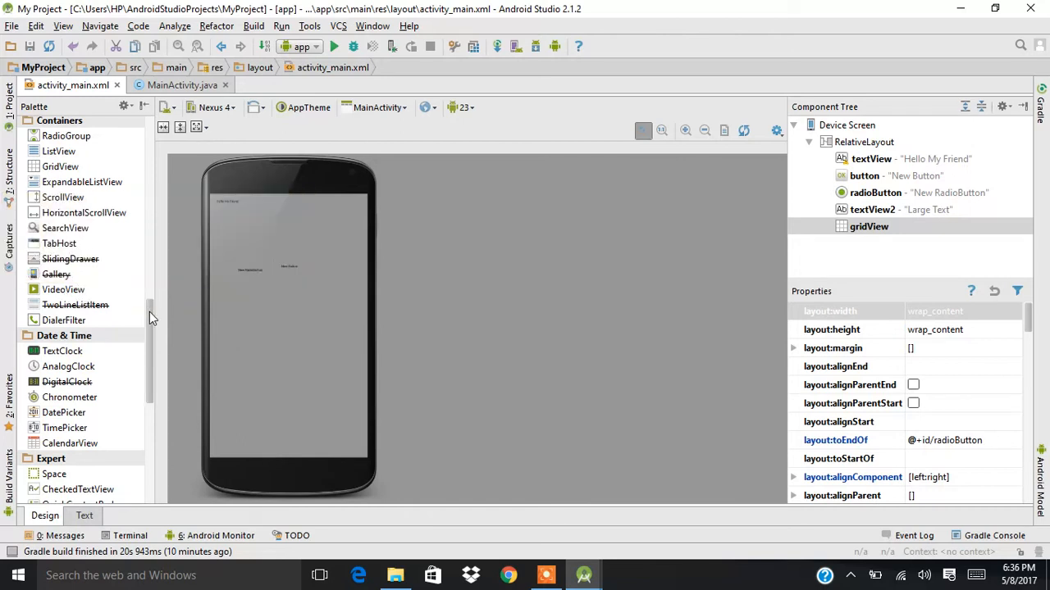
scroll("down", 3)
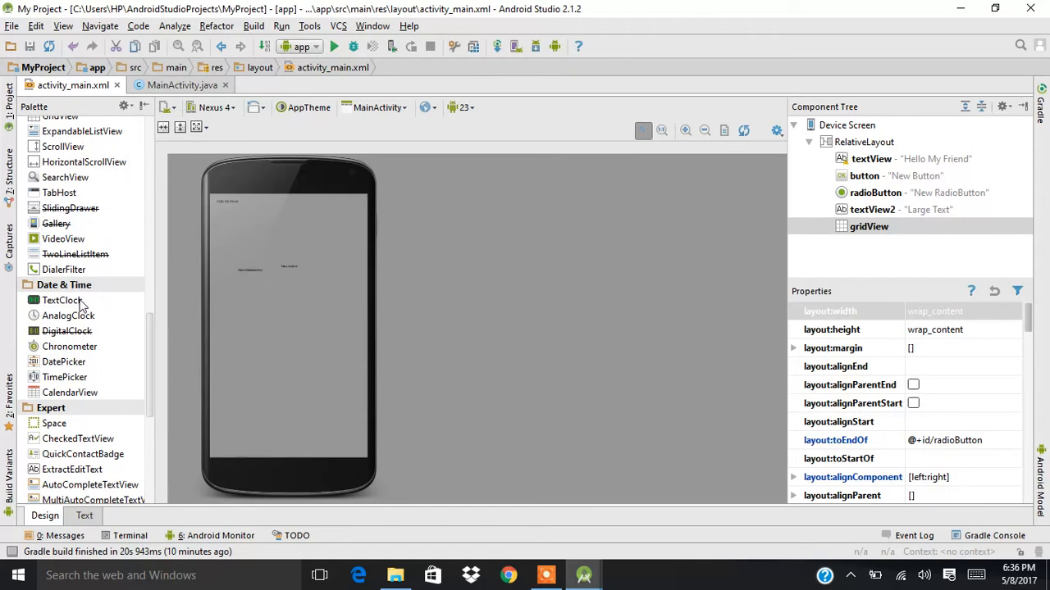
left_click(61, 300)
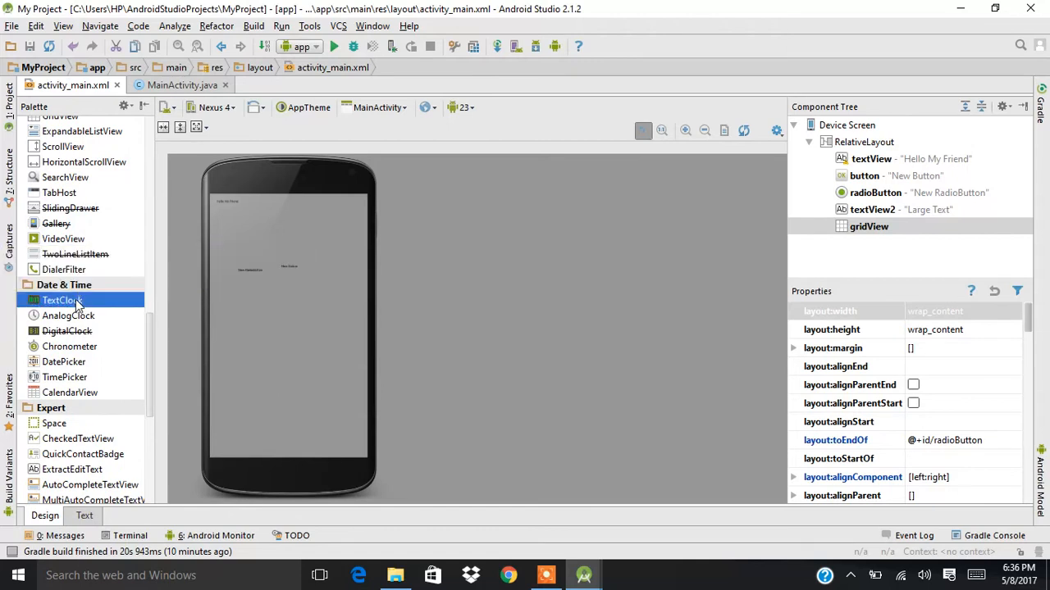
left_click(65, 331)
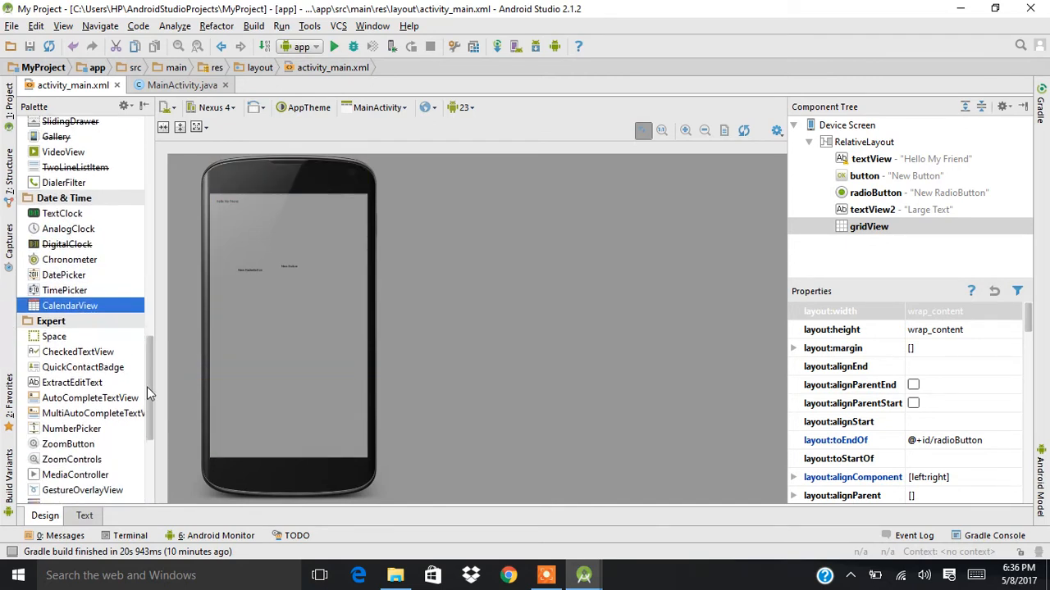
scroll("down", 3)
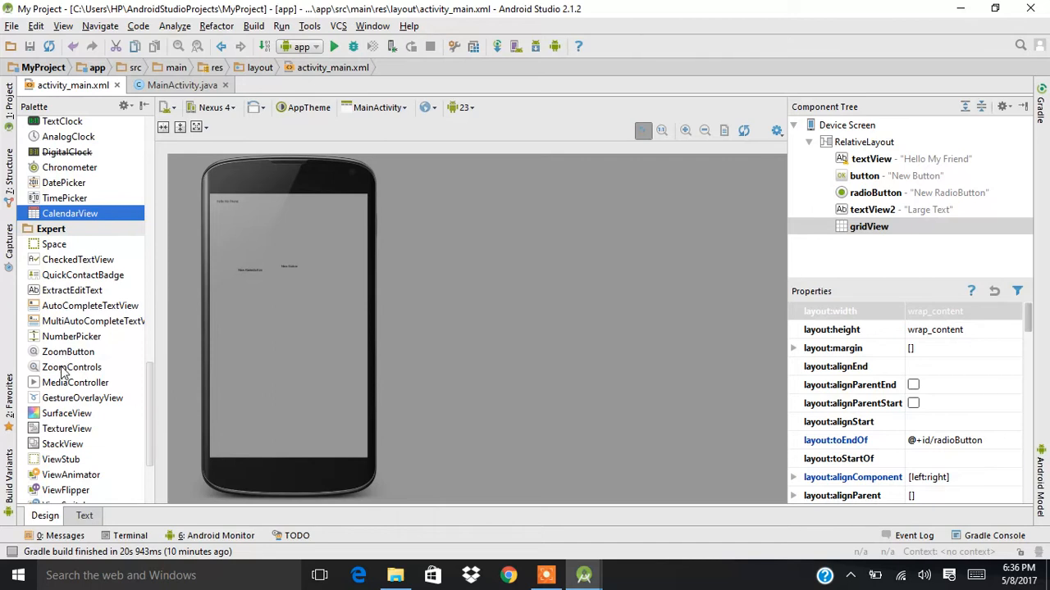
mouse_move(128, 400)
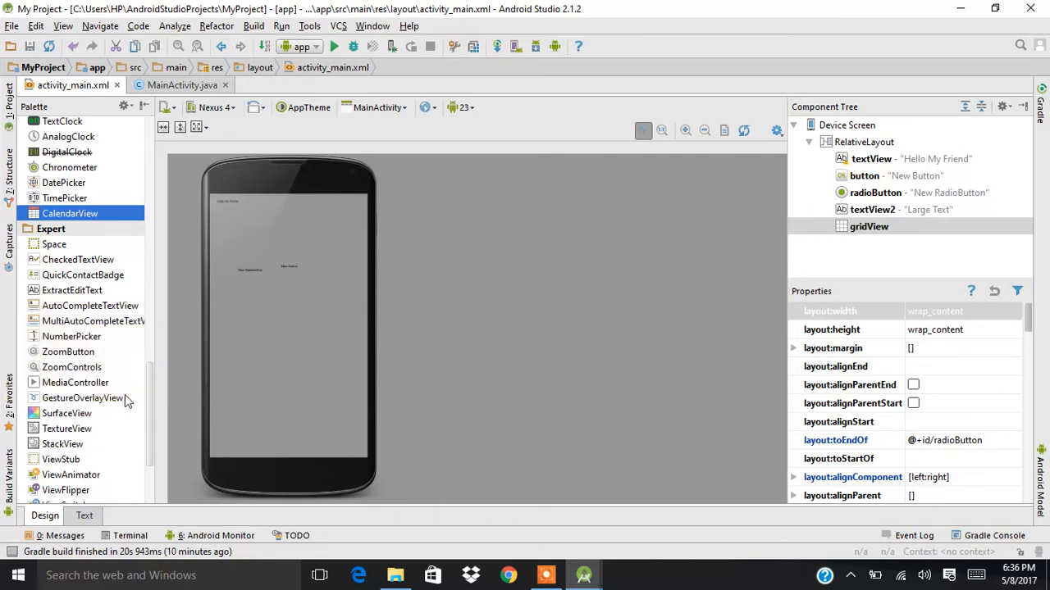
scroll("down", 3)
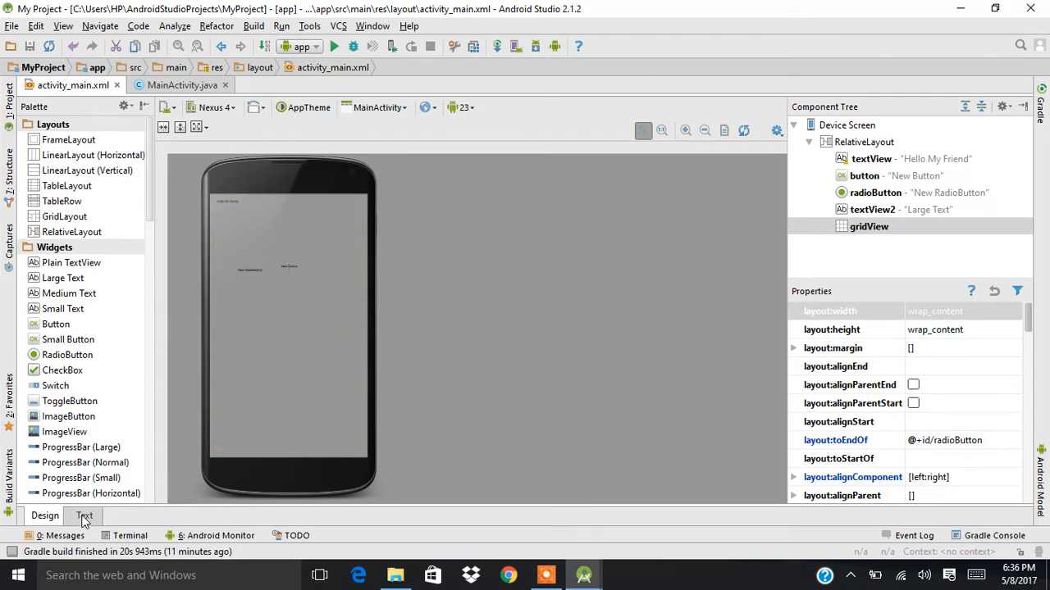
In Text view, change the Button's layout_width and layout_height from wrap_content to 100dp
left_click(84, 515)
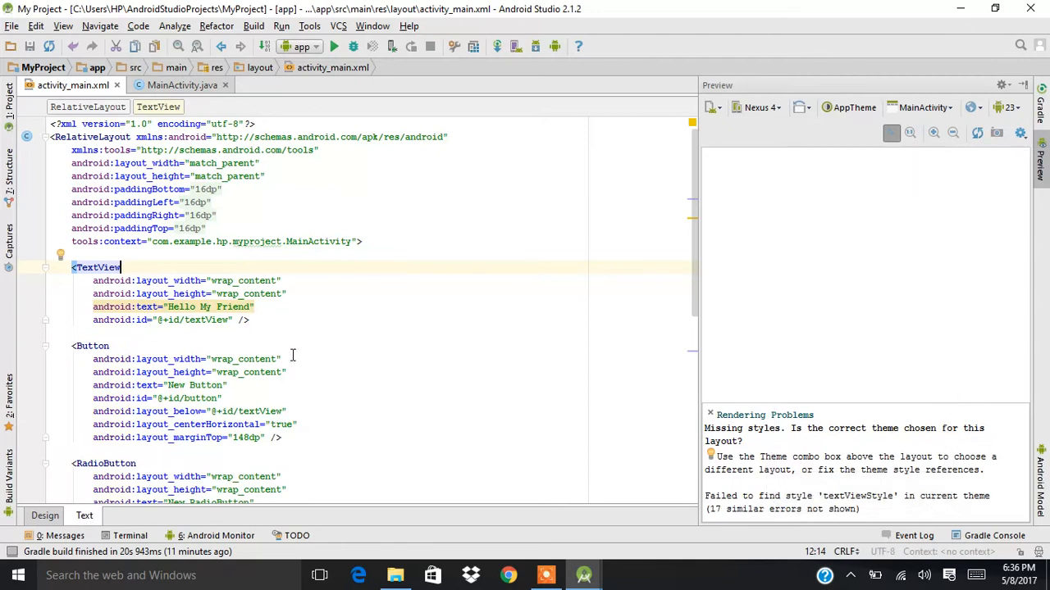
scroll("down", 3)
type("100")
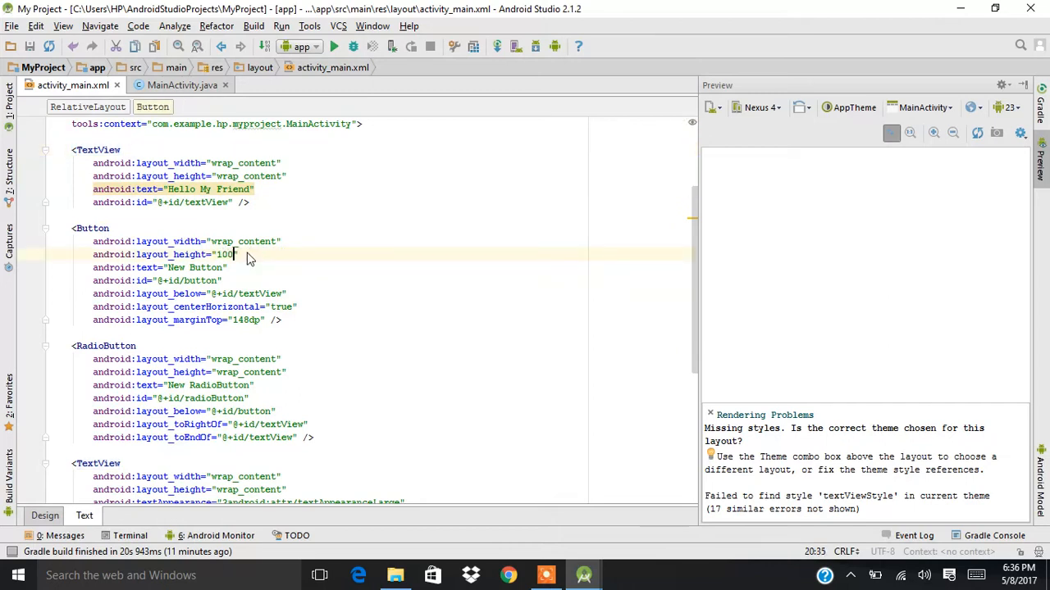
type("dp")
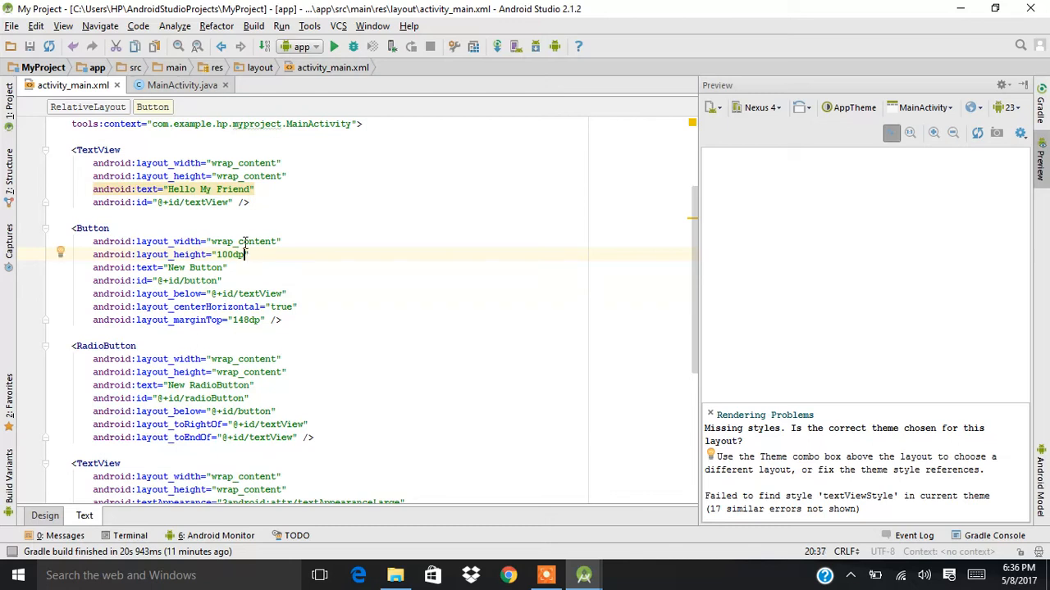
type("1")
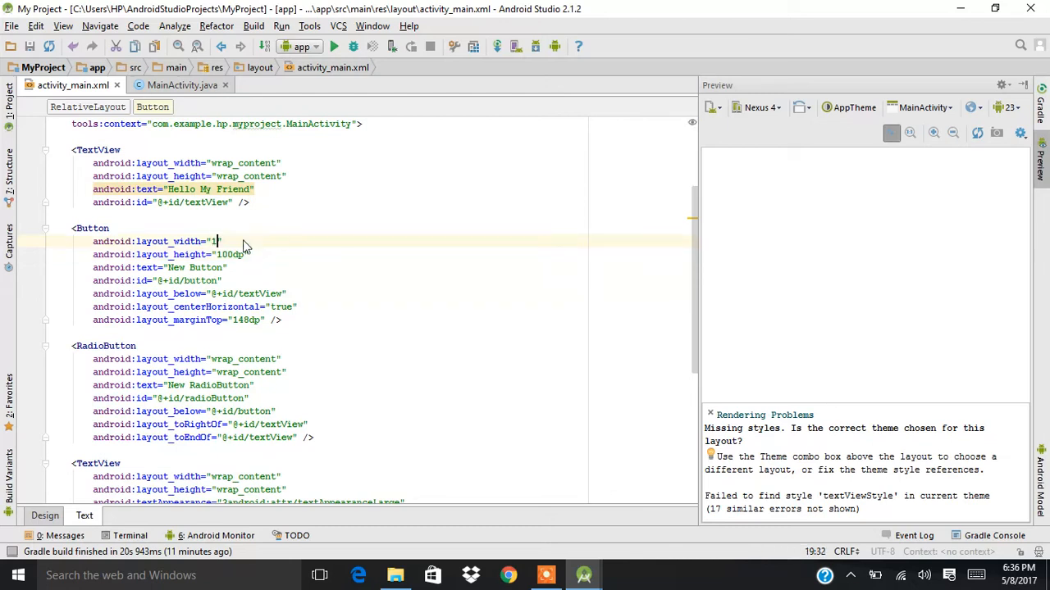
type("00dp")
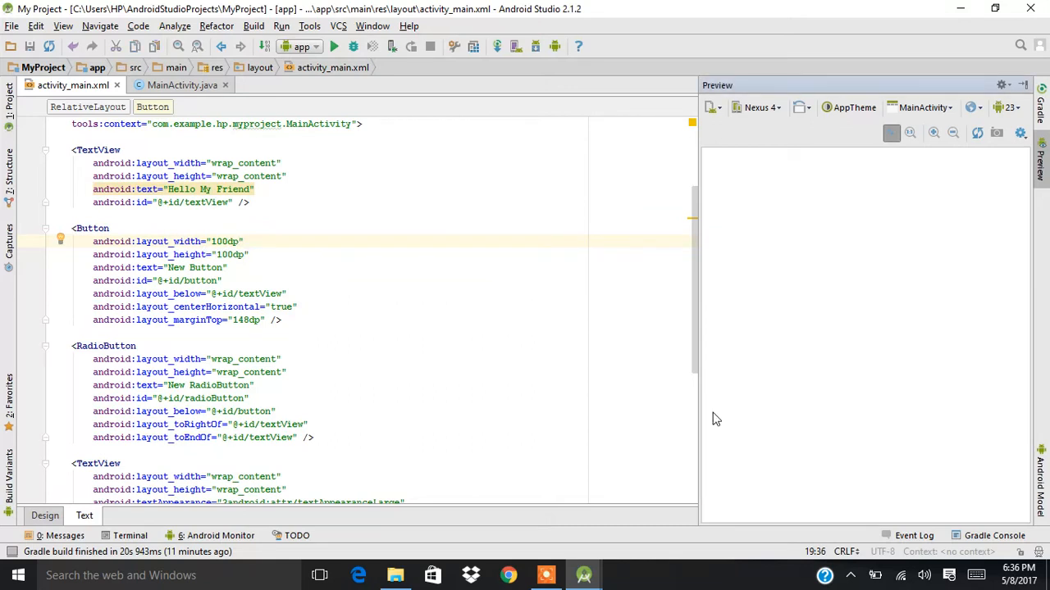
mouse_move(820, 223)
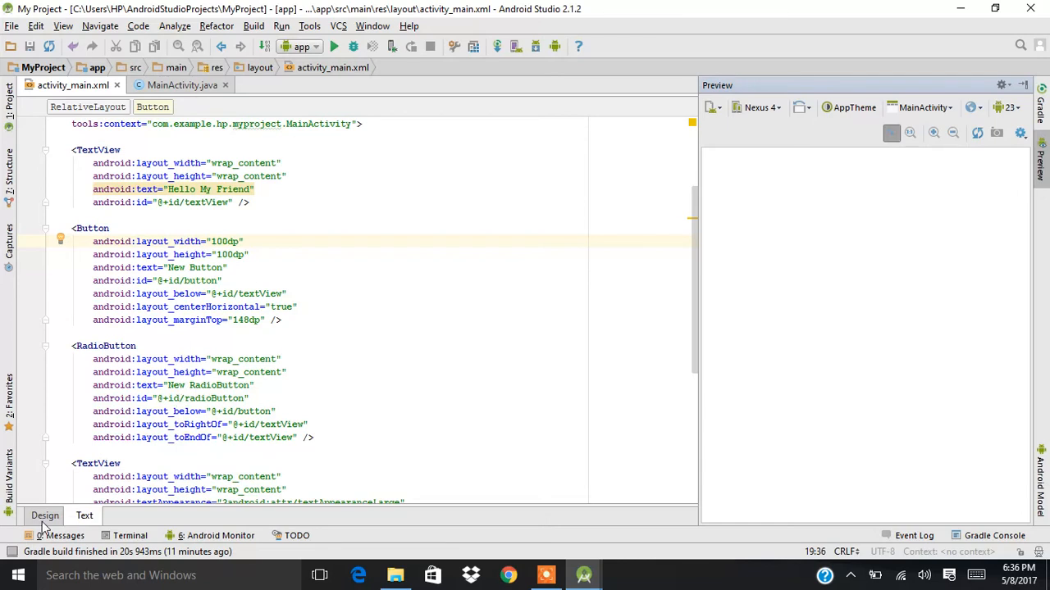
Switch to Design view, dismiss the grid view menu, and select the New Button to check its size
left_click(44, 515)
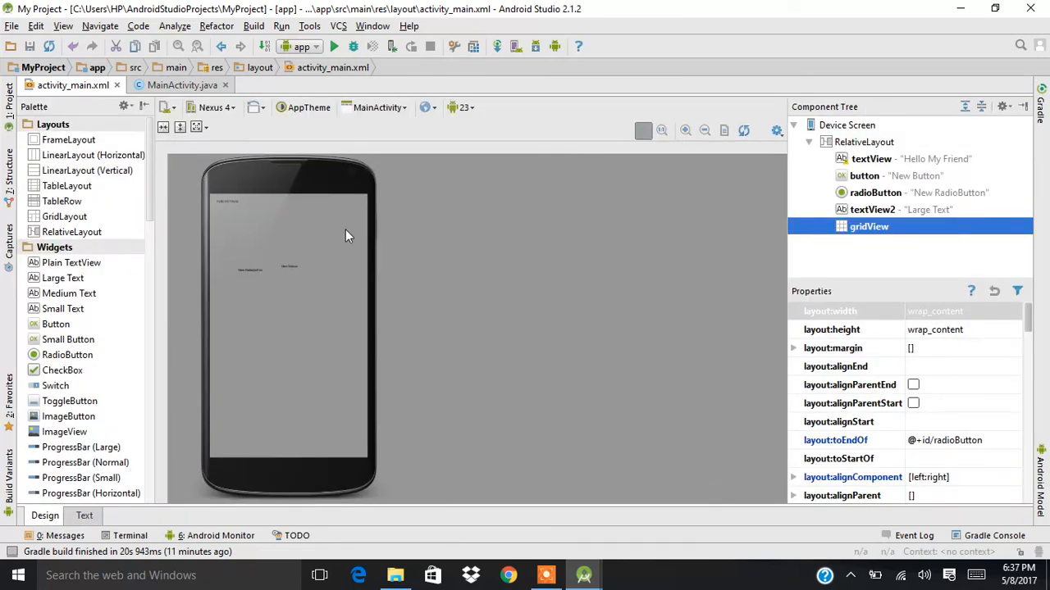
mouse_move(341, 213)
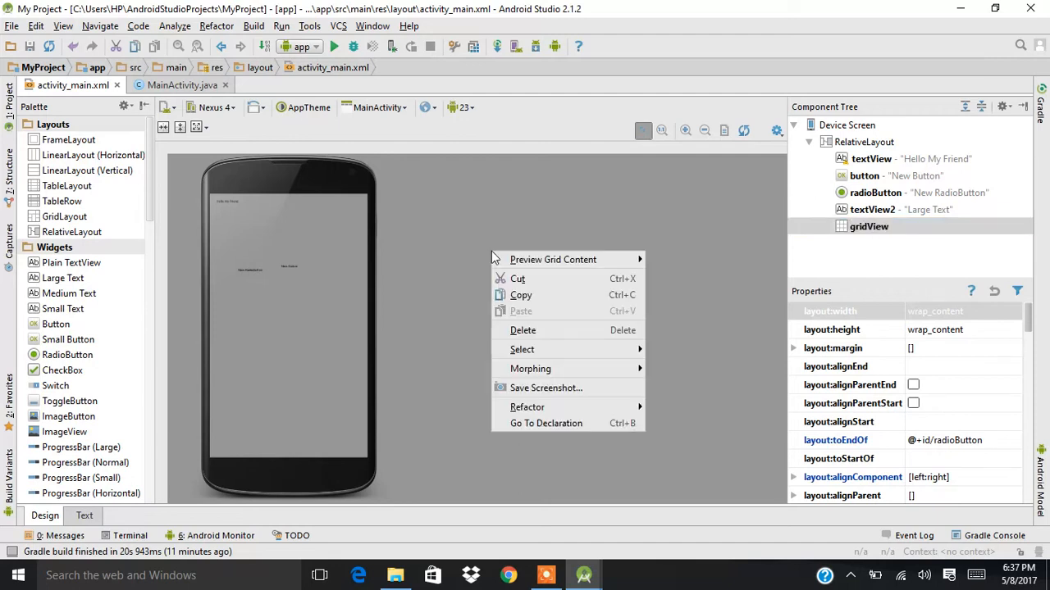
left_click(287, 269)
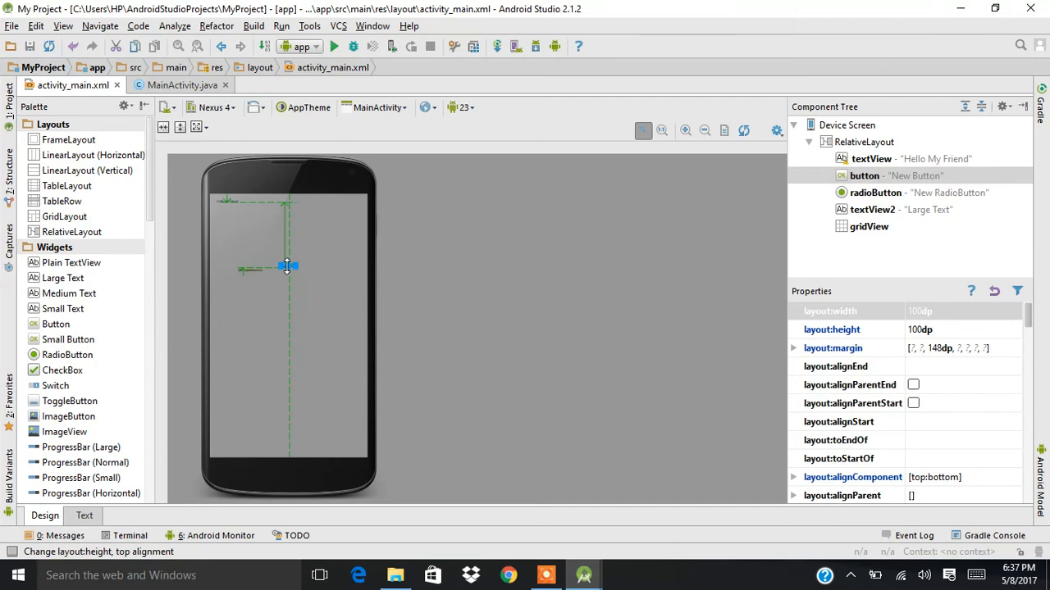
left_click(84, 515)
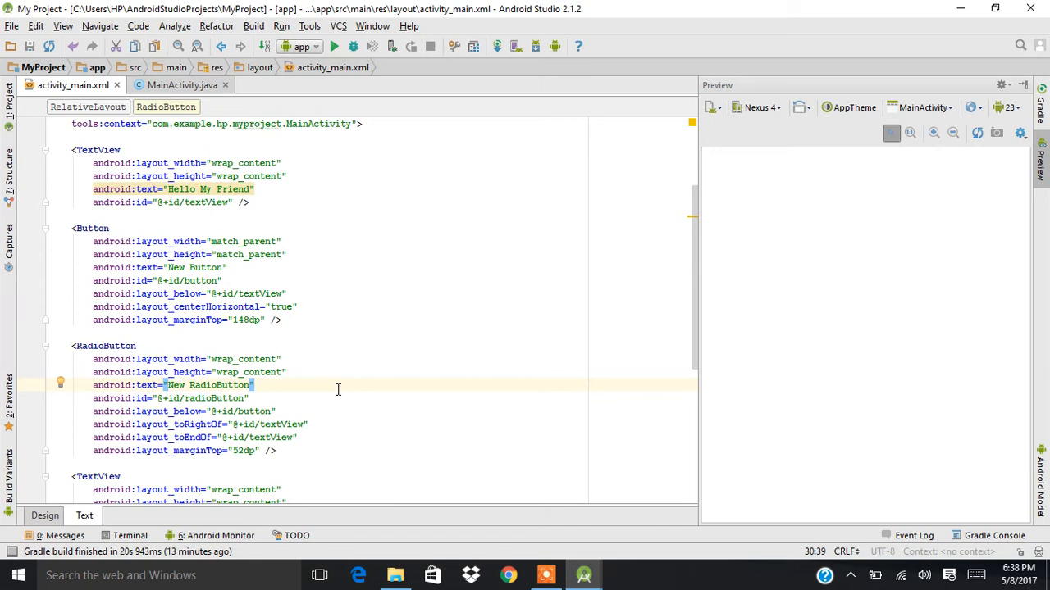
mouse_move(383, 246)
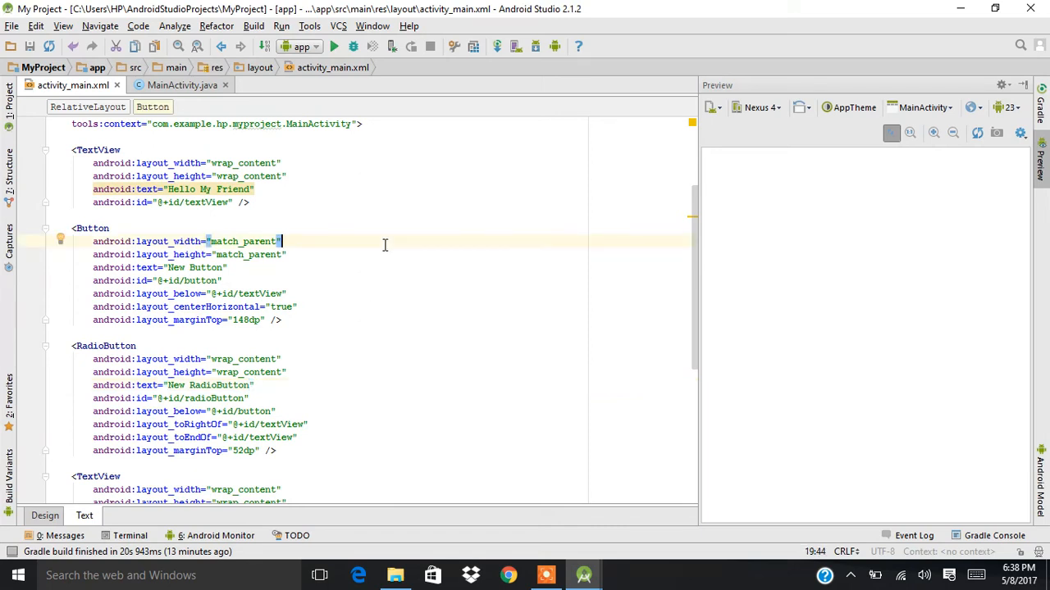
Set the Button to match_parent and edit the RadioButton's layout_below id reference
left_click(279, 320)
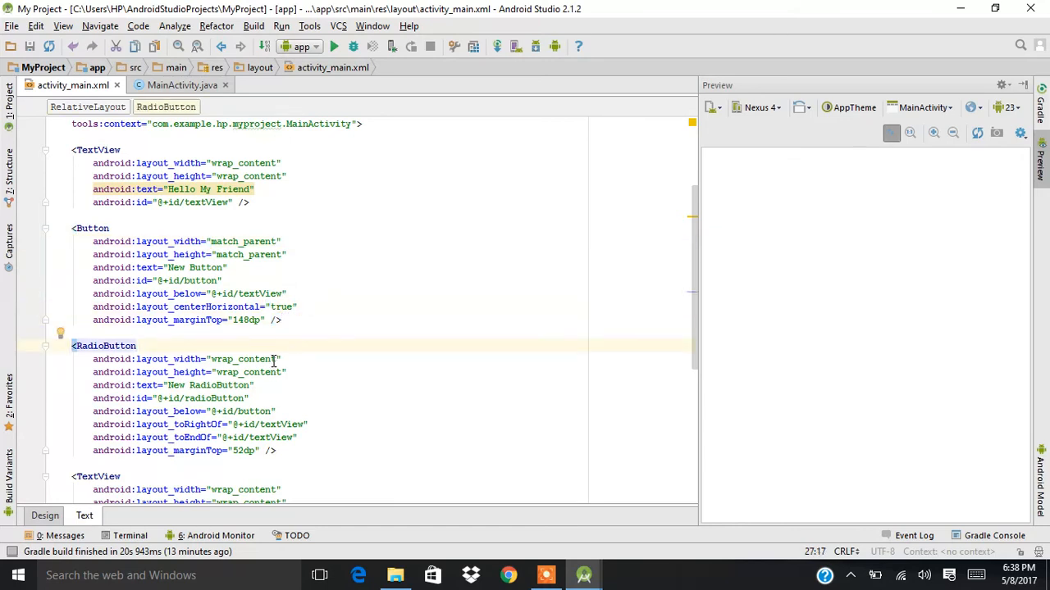
left_click(279, 360)
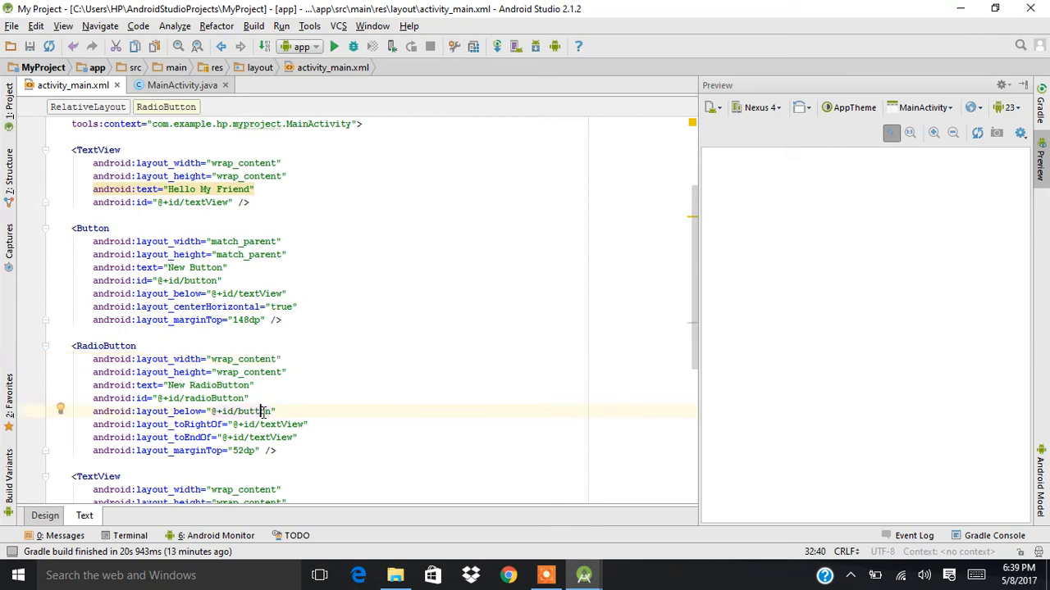
double_click(254, 410)
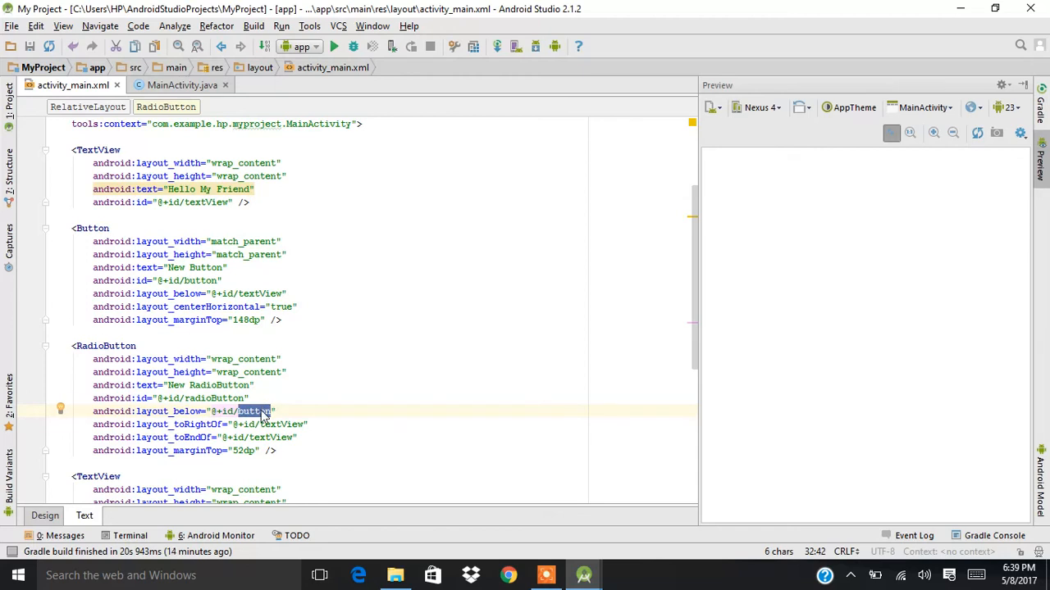
mouse_move(256, 418)
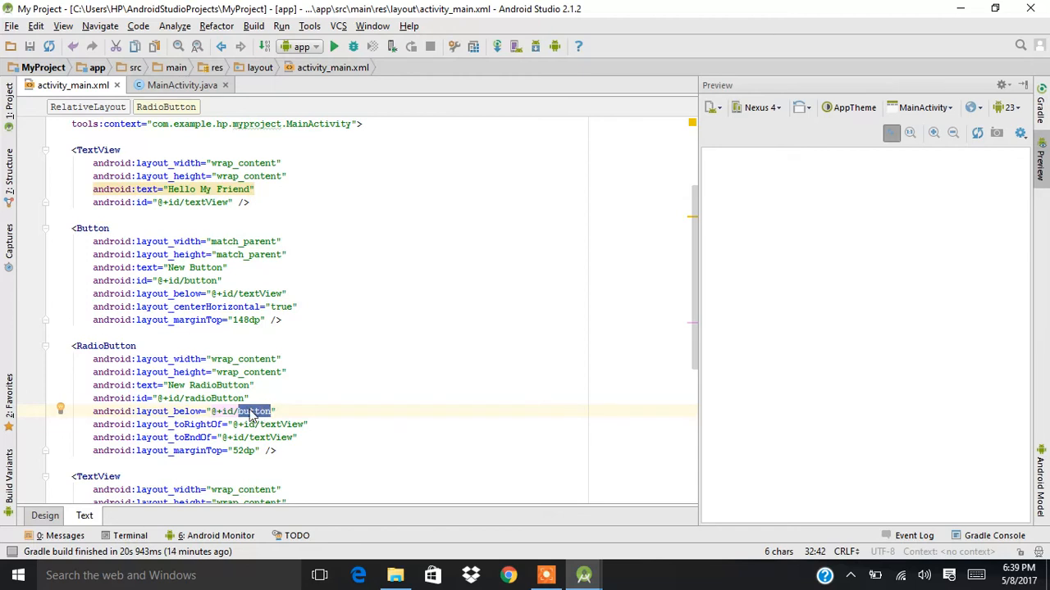
type("radio")
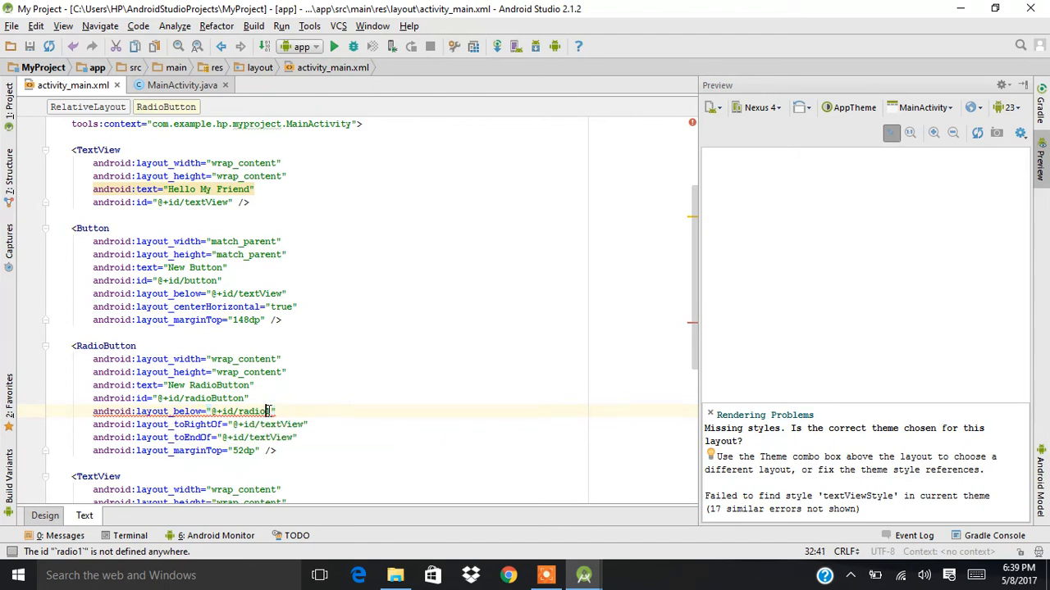
type("1")
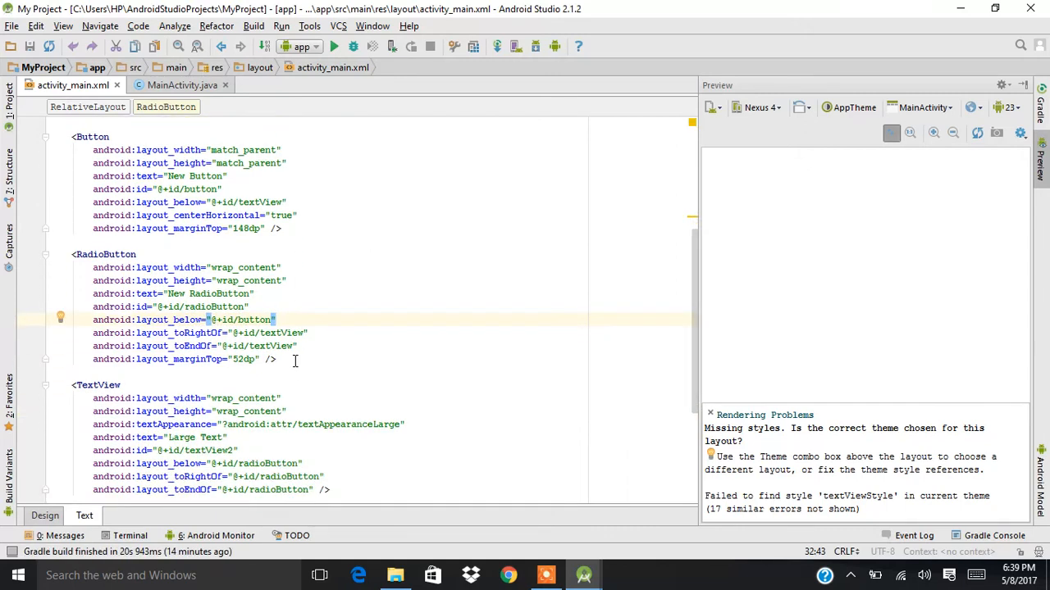
scroll("down", 3)
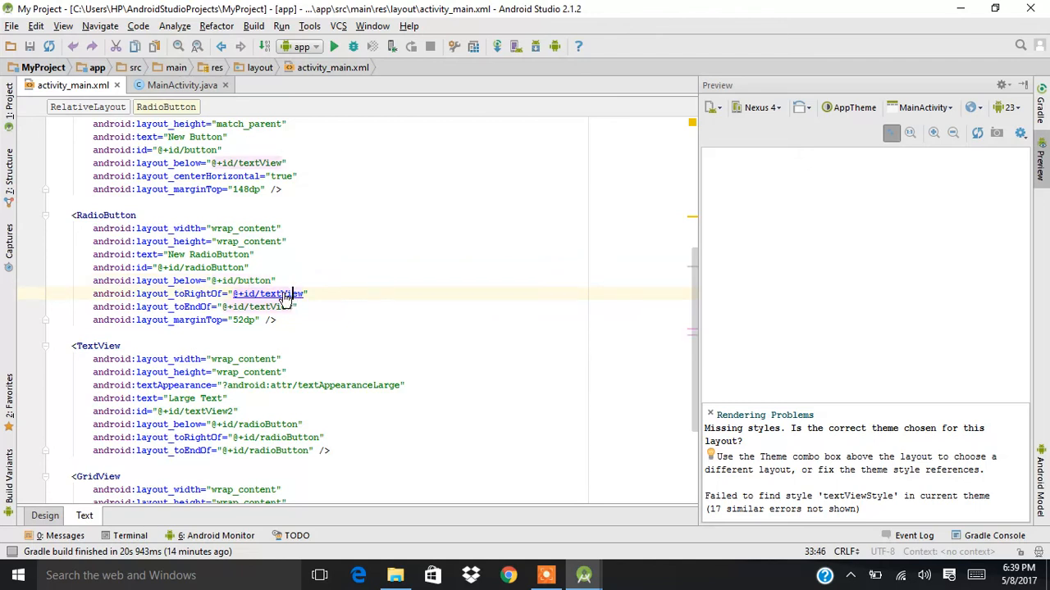
left_click(270, 294)
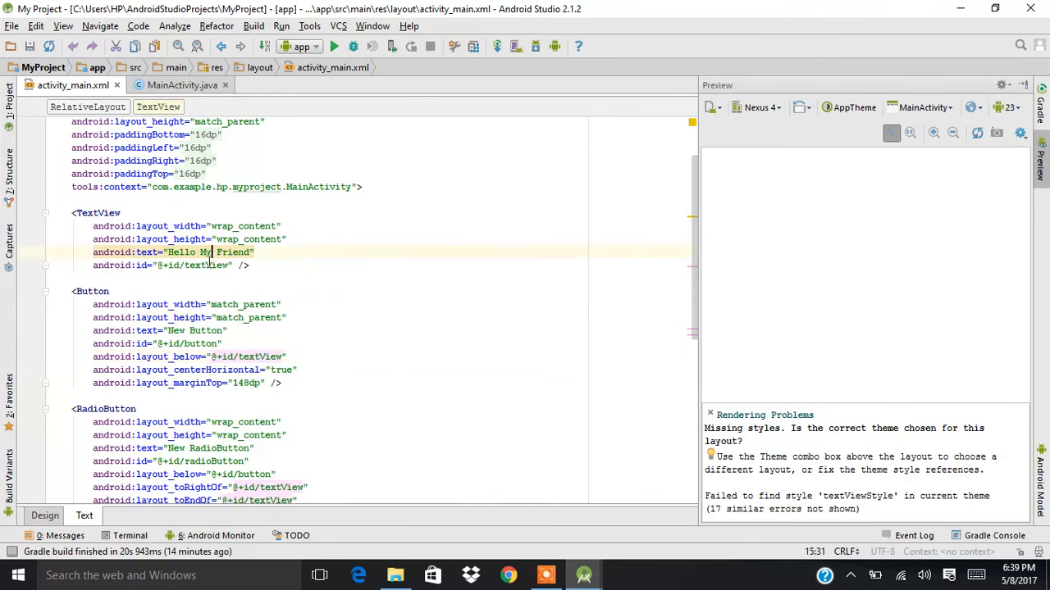
double_click(205, 265)
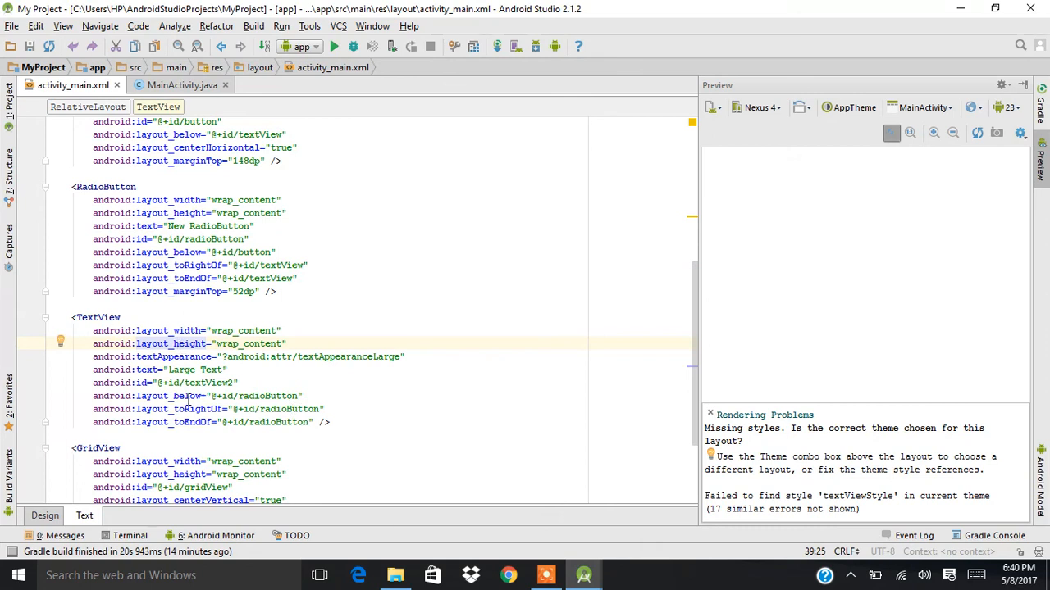
double_click(265, 395)
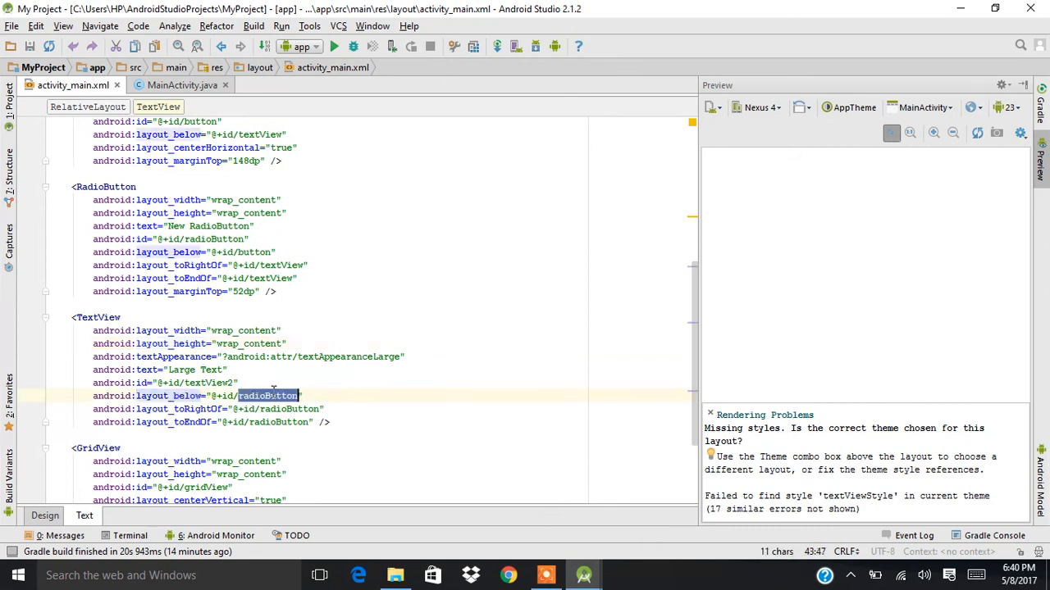
left_click(195, 253)
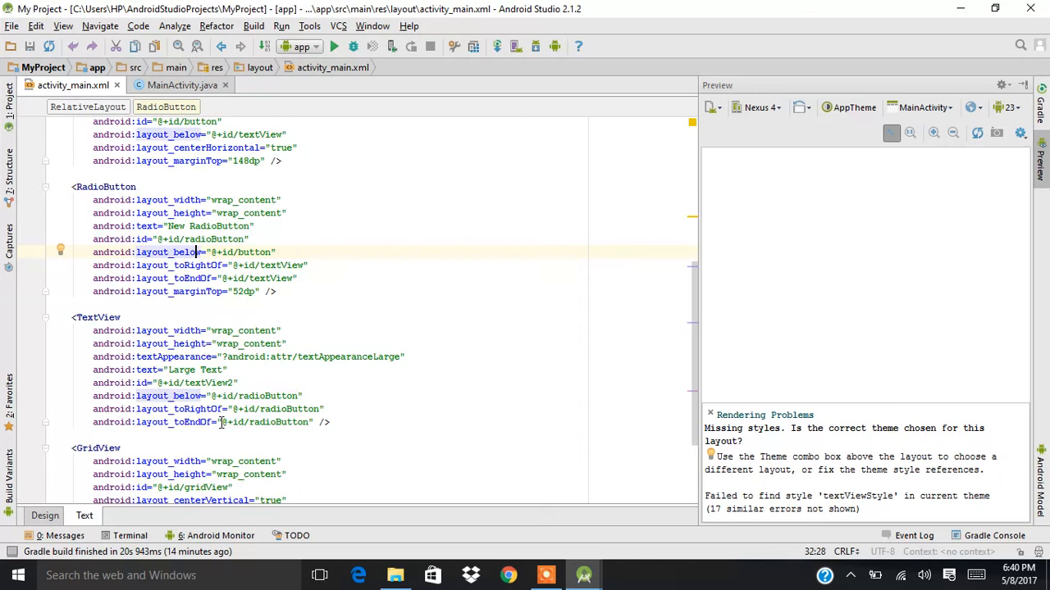